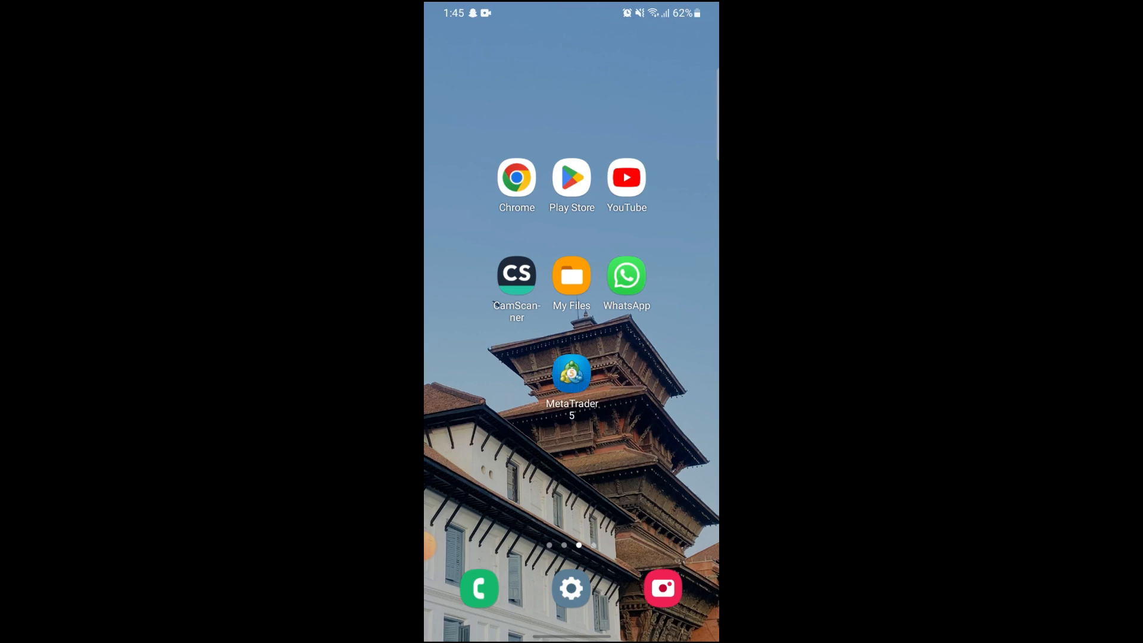
Launch the MetaTrader 5 app from the Android home screen.
{"action": "left_click", "coordinate": [572, 374]}
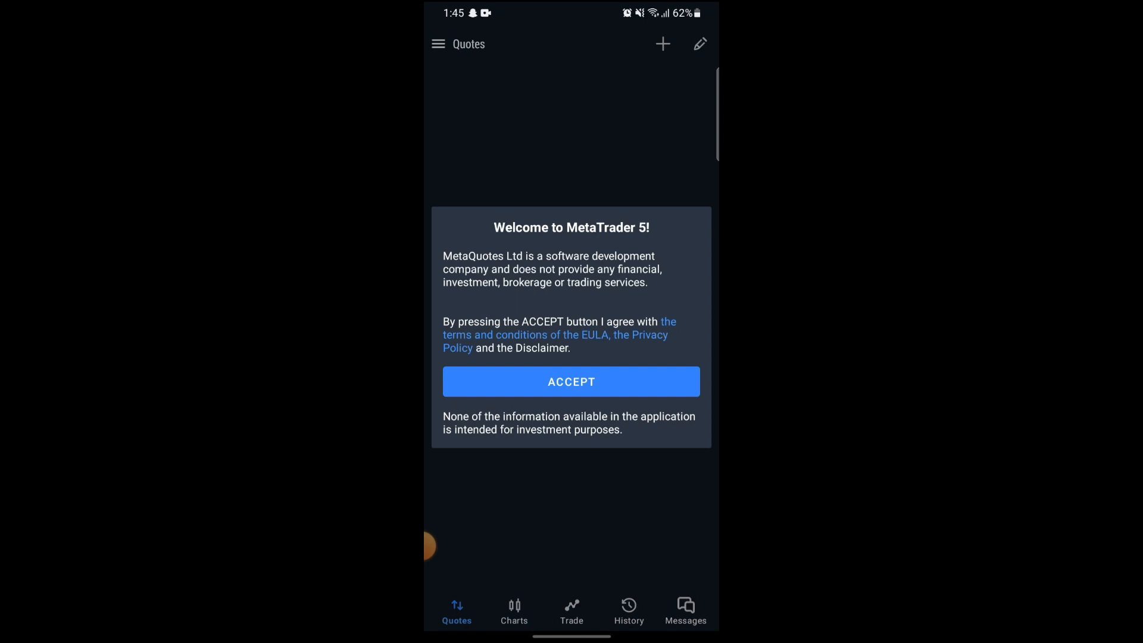
Accept the EULA and privacy terms, then open a MetaQuotes-Demo account.
{"action": "left_click", "coordinate": [571, 381]}
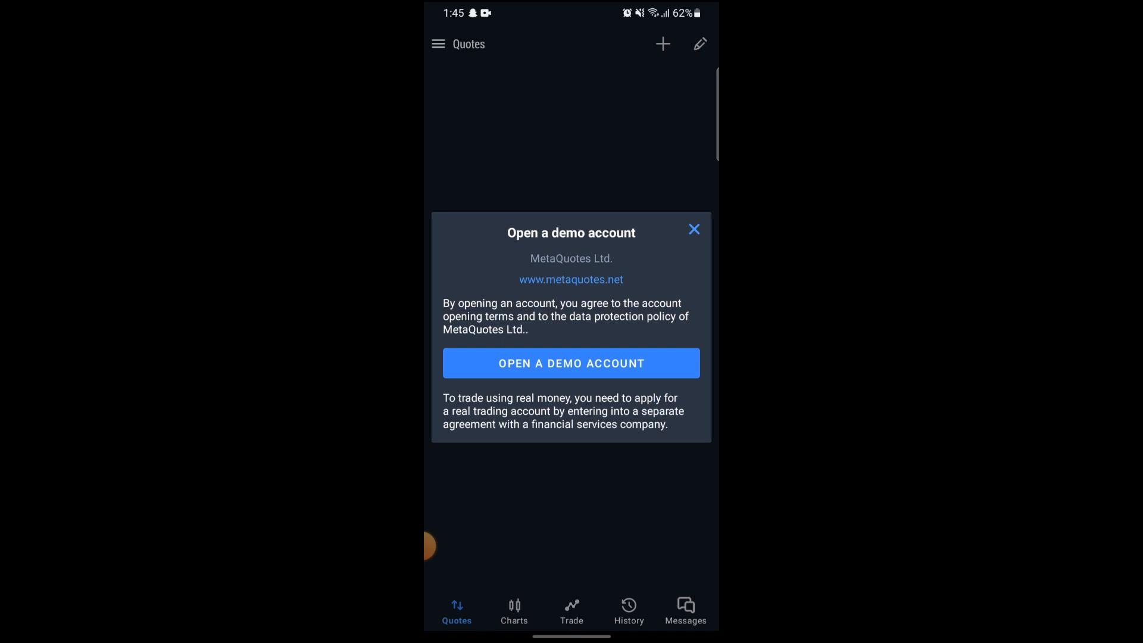
{"action": "left_click", "coordinate": [571, 363]}
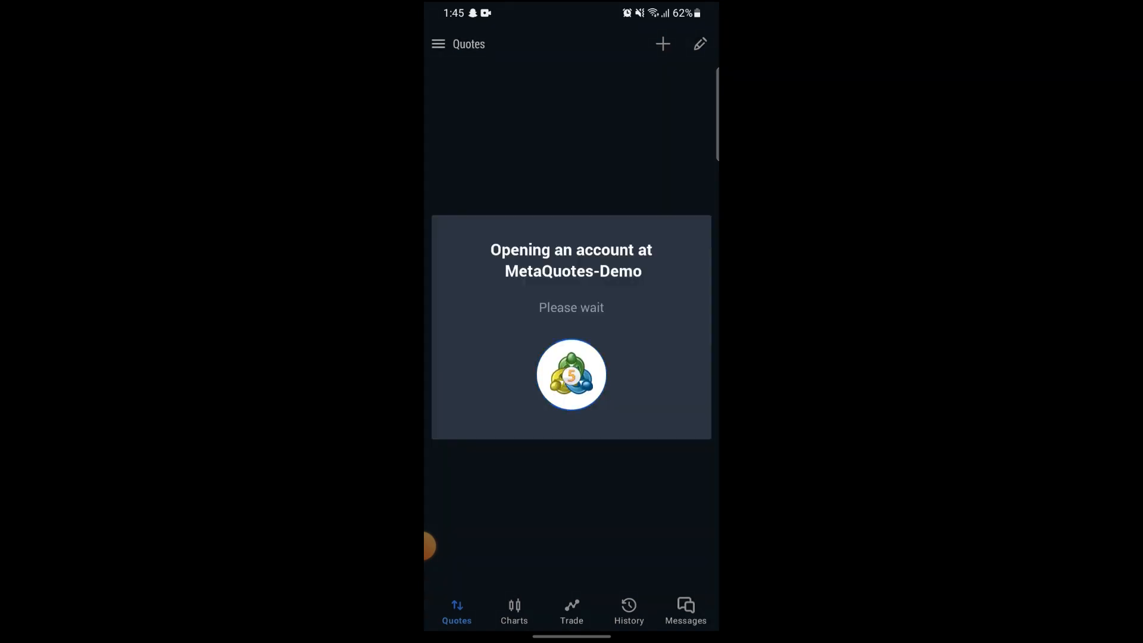